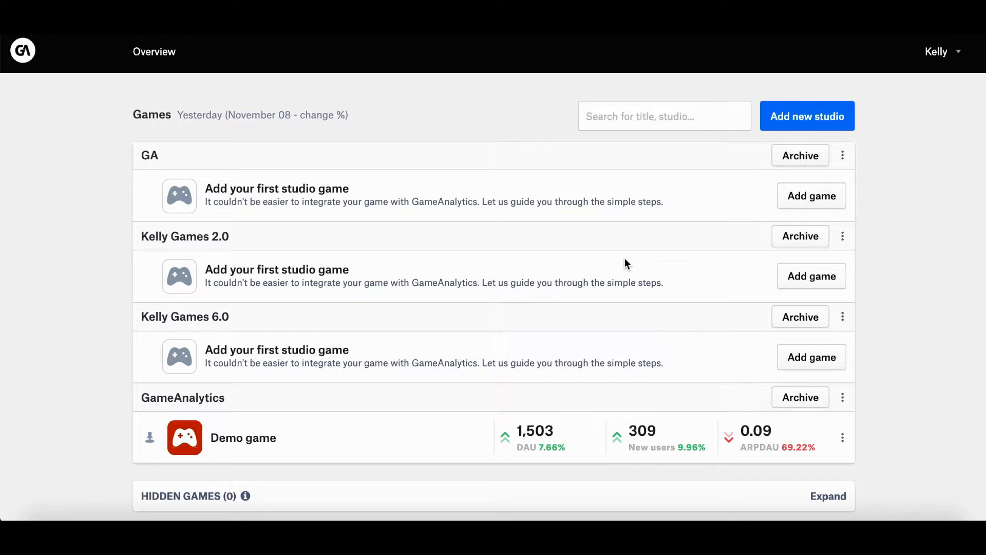
mouse_move(375, 82)
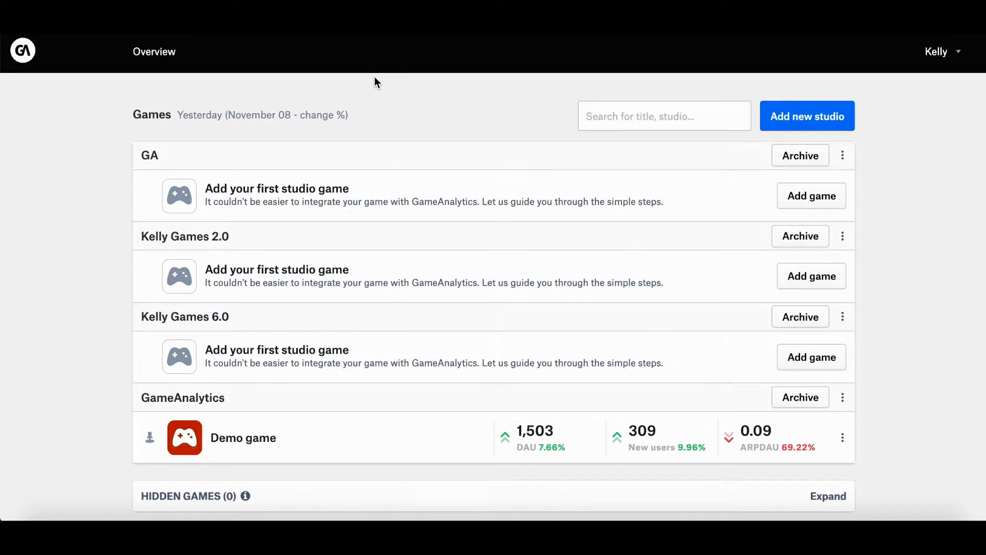
mouse_move(303, 104)
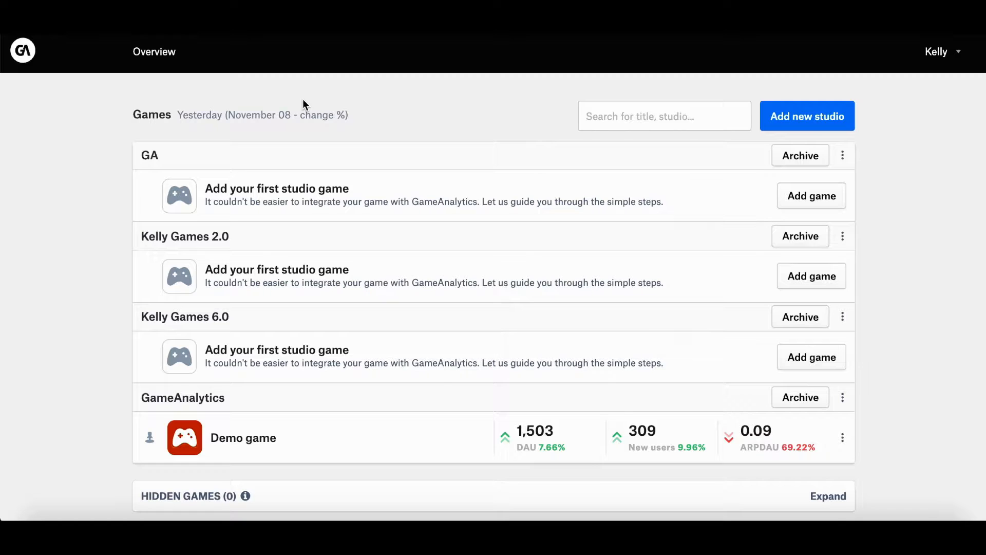
mouse_move(754, 115)
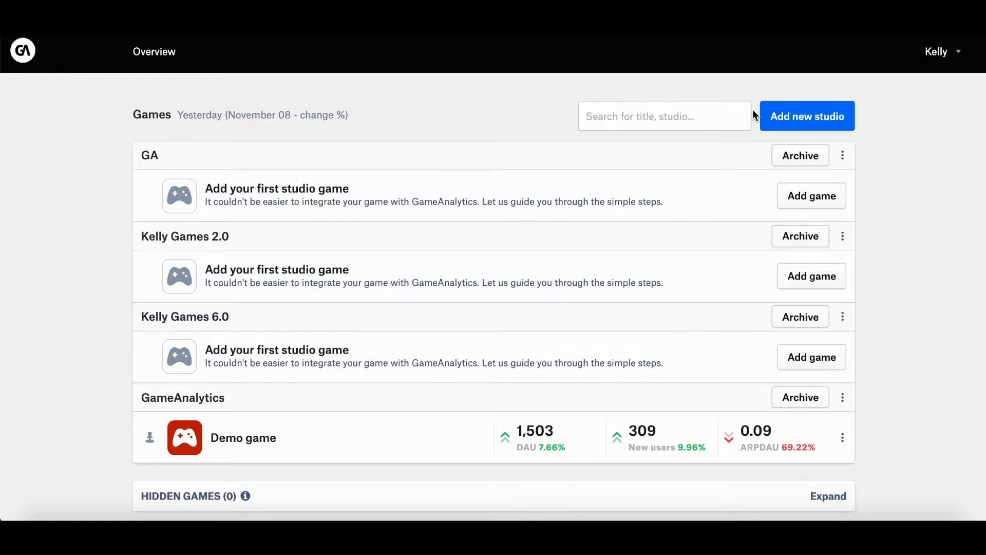
mouse_move(819, 118)
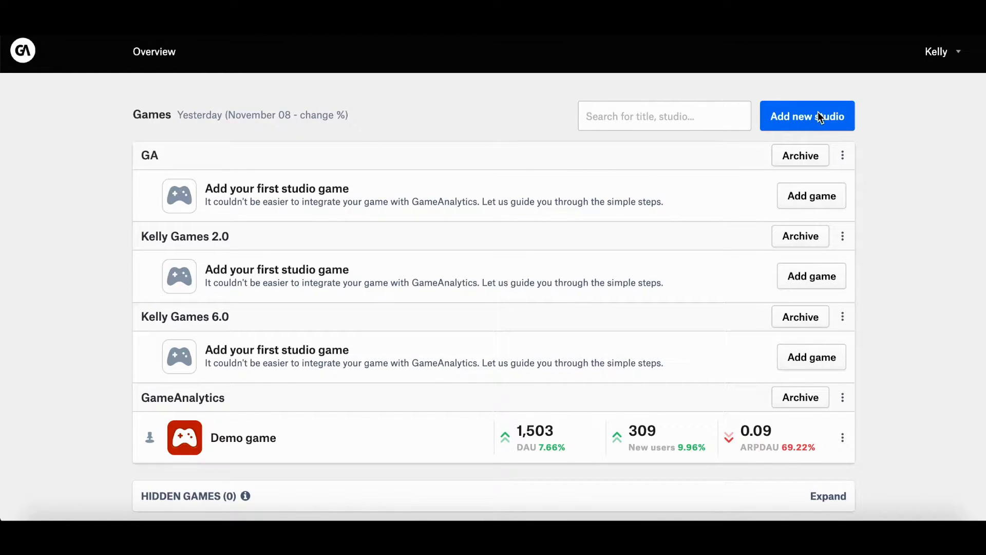
Add a new studio with the title 'Kelly Games 7.0' and submit it.
click(807, 115)
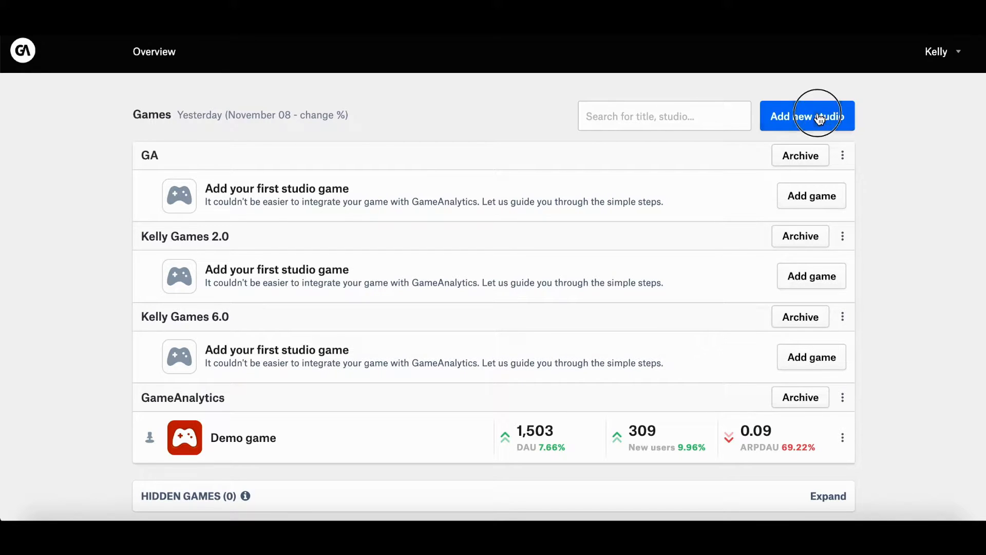
click(806, 116)
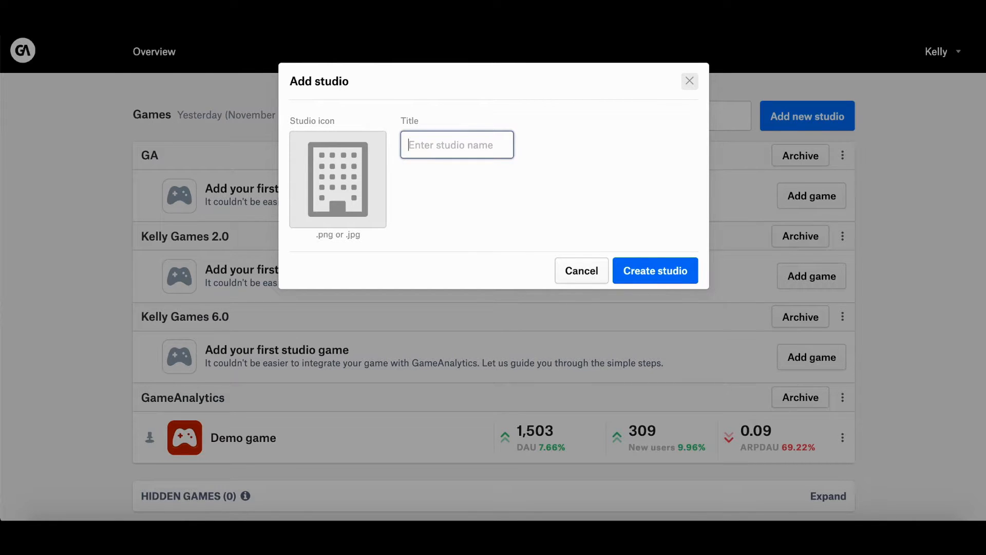
text(Kelly Games 7.0)
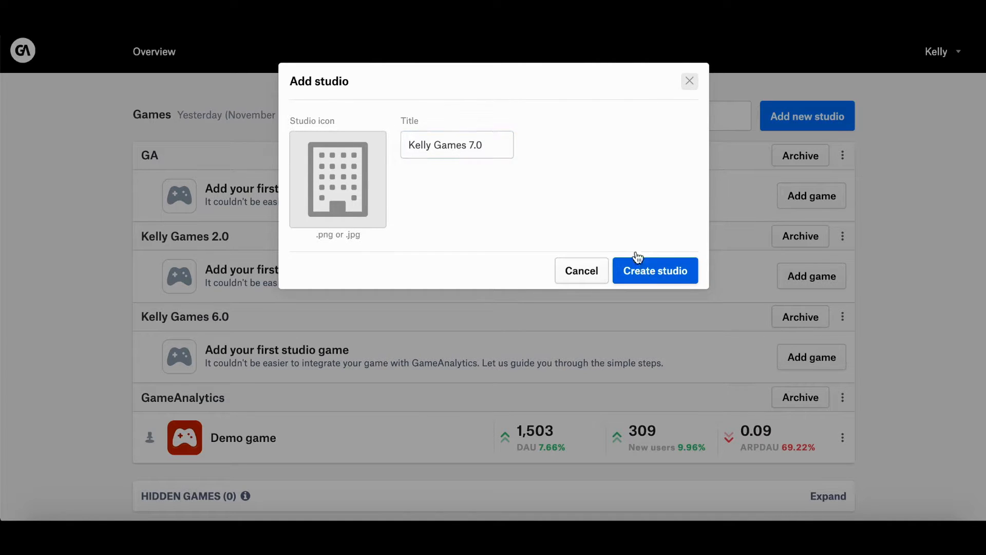
click(654, 271)
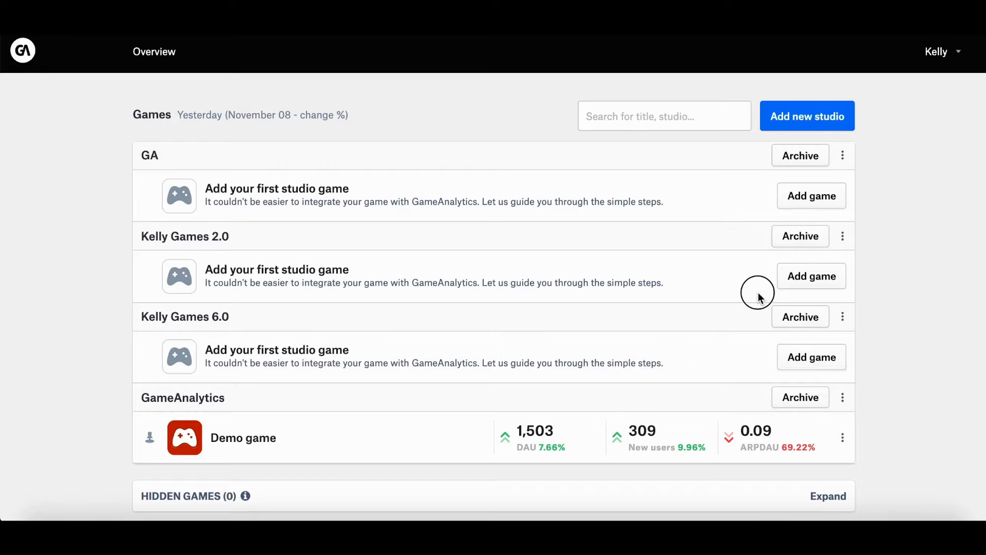
mouse_move(812, 358)
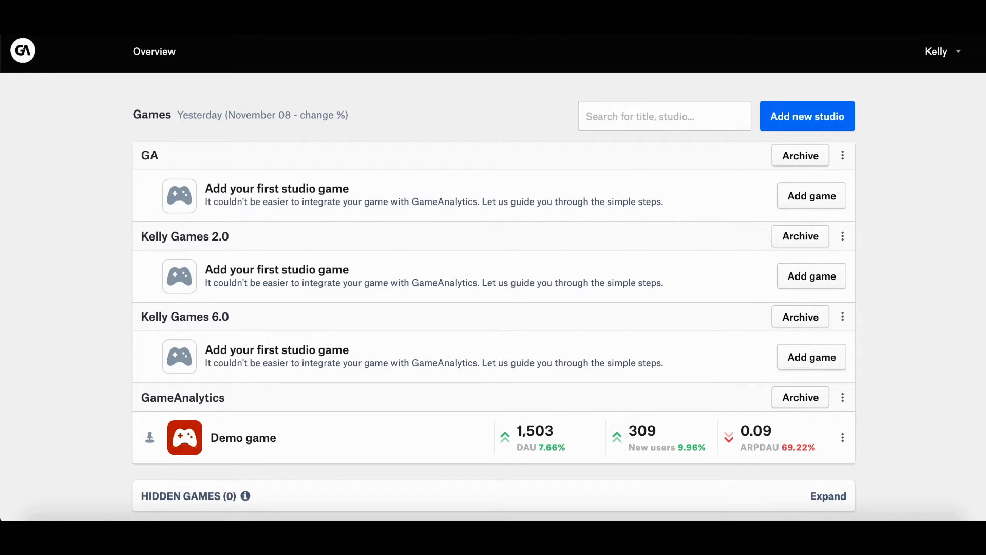
Scroll the overview to find Kelly Games 7.0 listed with no games.
scroll(down, 3)
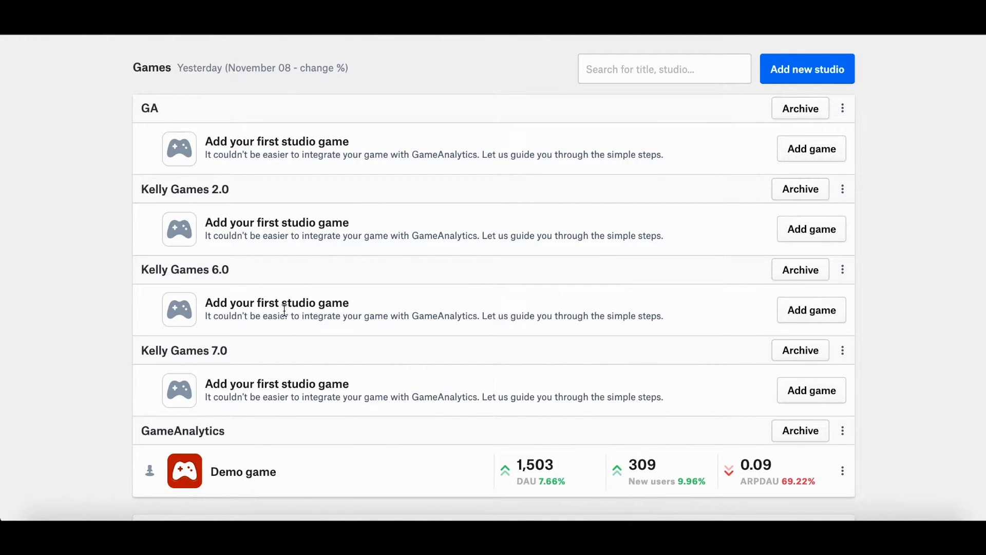
mouse_move(703, 391)
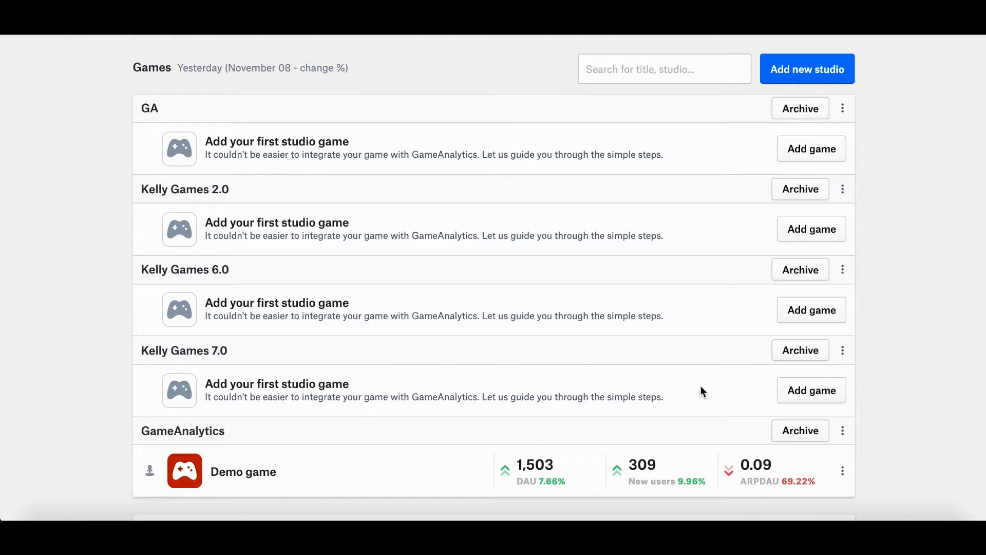
mouse_move(811, 390)
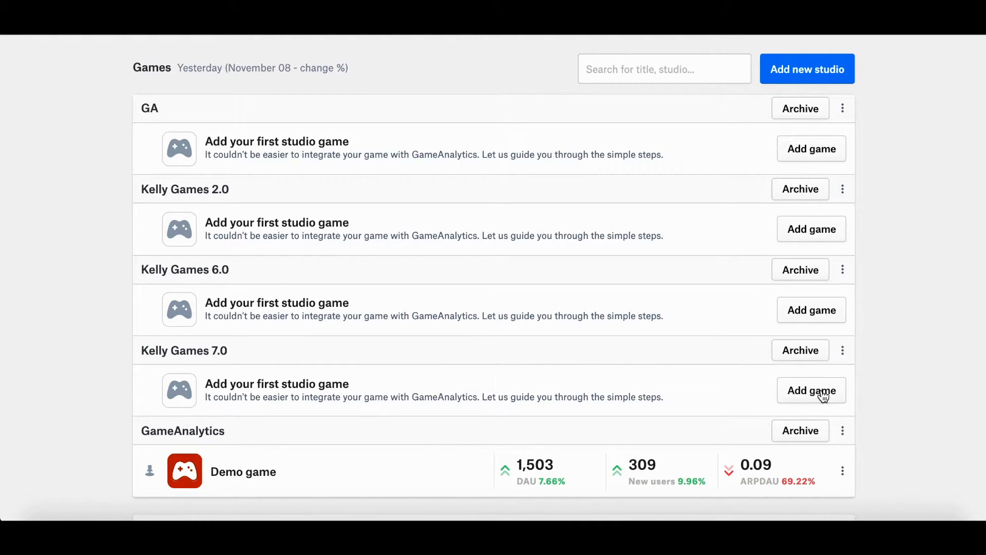
Start adding a game to Kelly Games 7.0 and search the stores for 'Aquapark'.
click(811, 390)
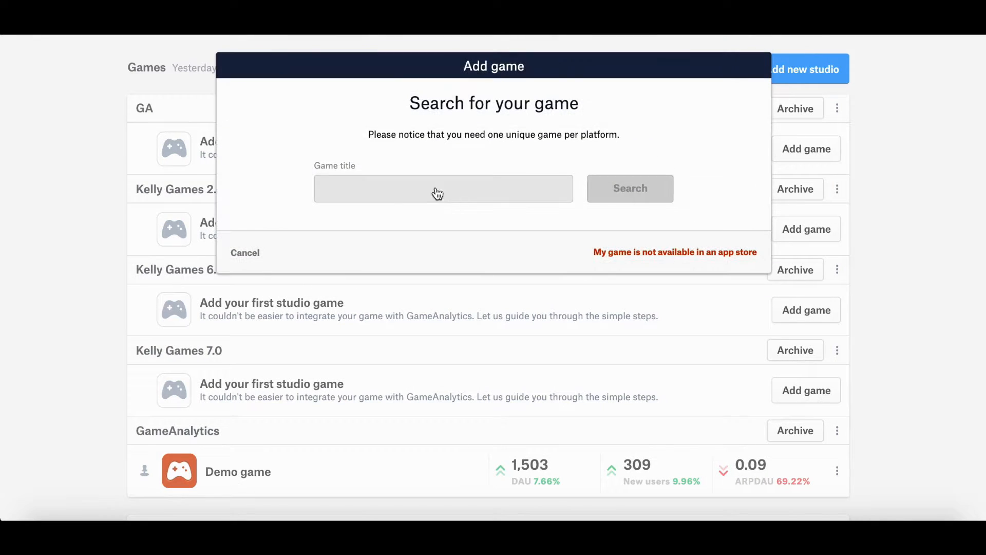
click(443, 188)
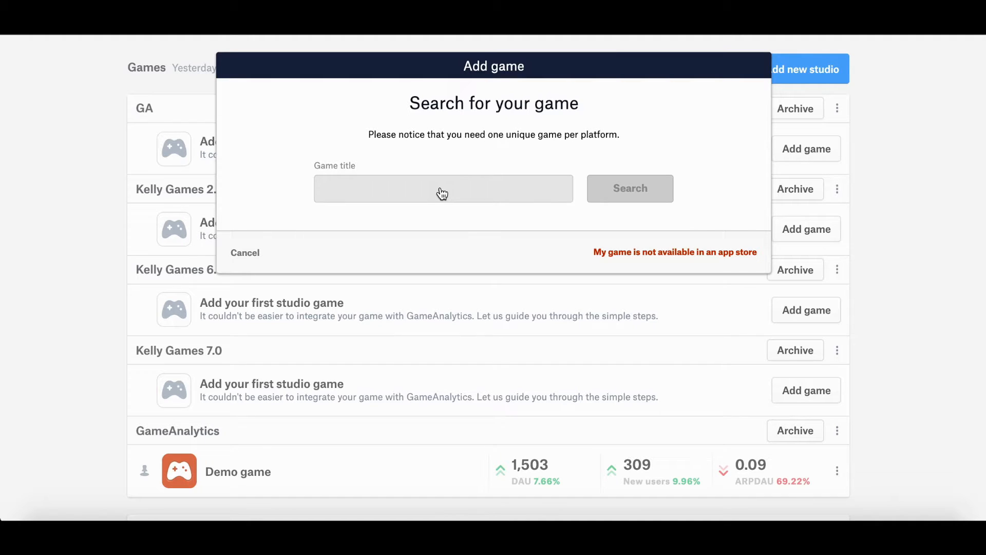
text(A)
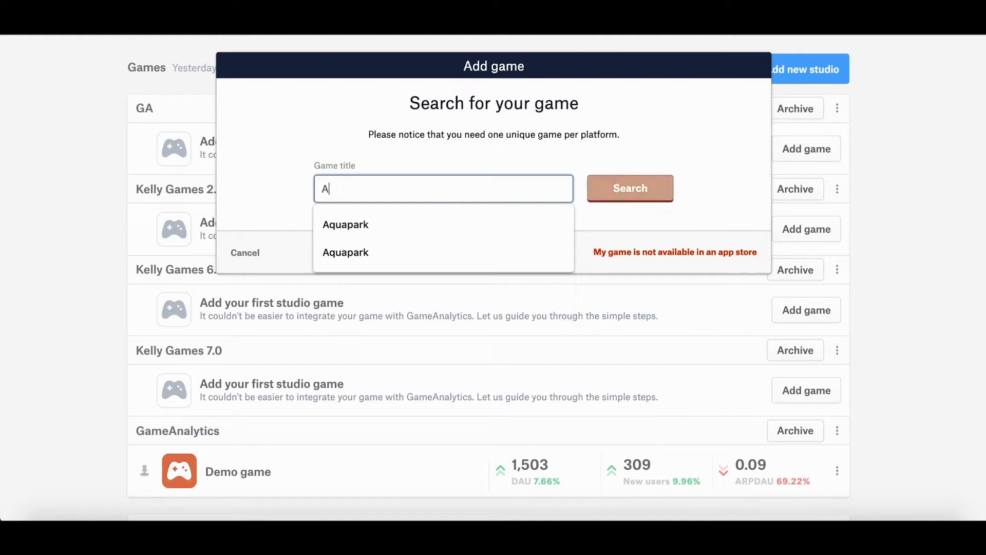
click(345, 224)
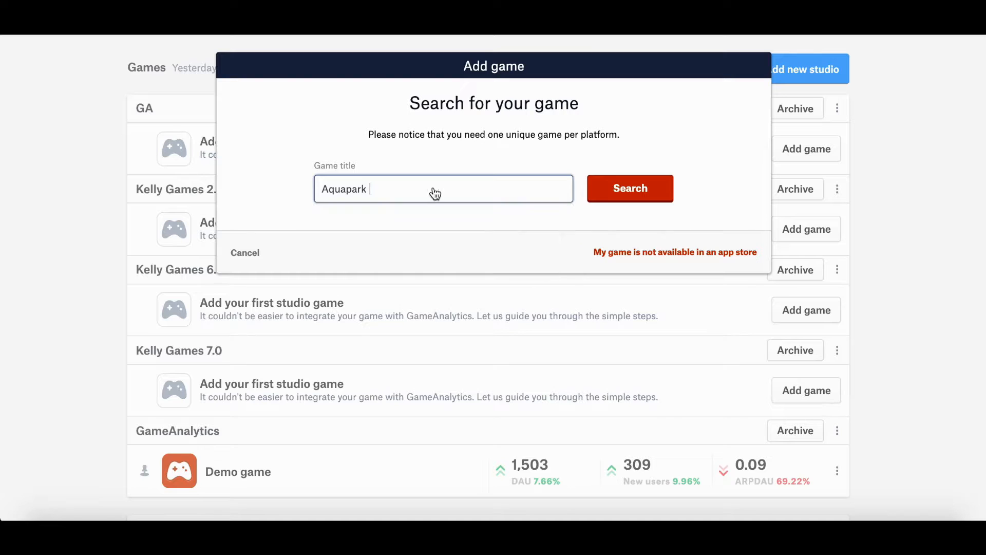
click(628, 188)
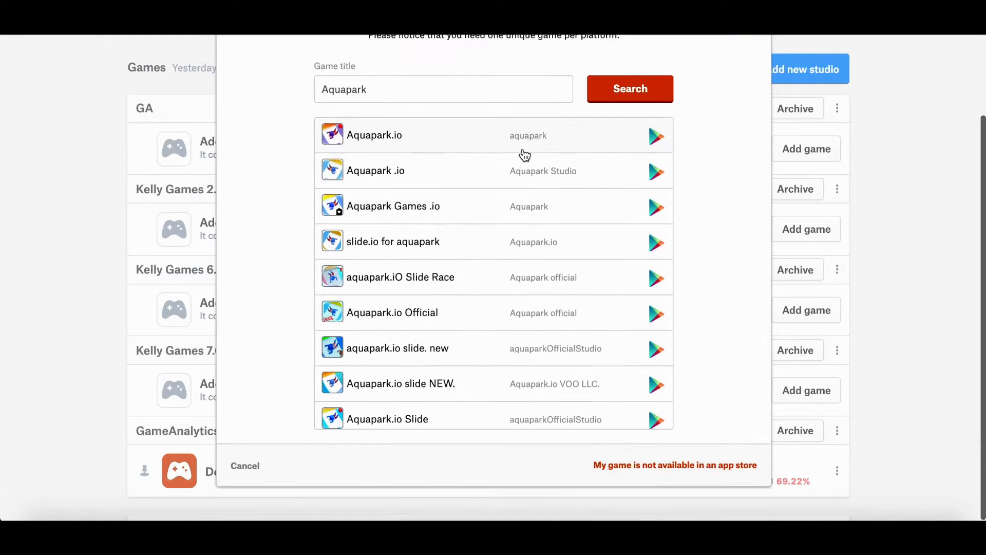
mouse_move(410, 148)
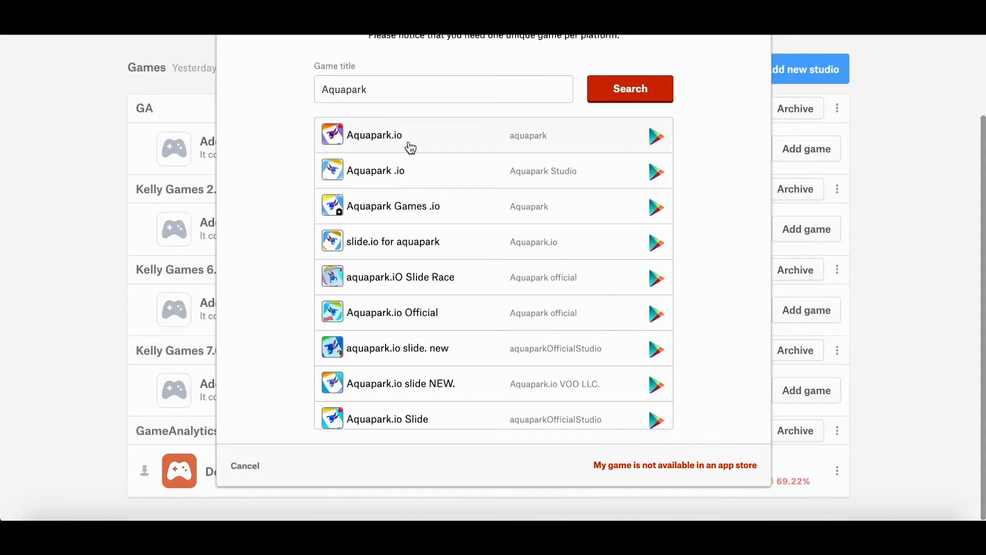
mouse_move(452, 177)
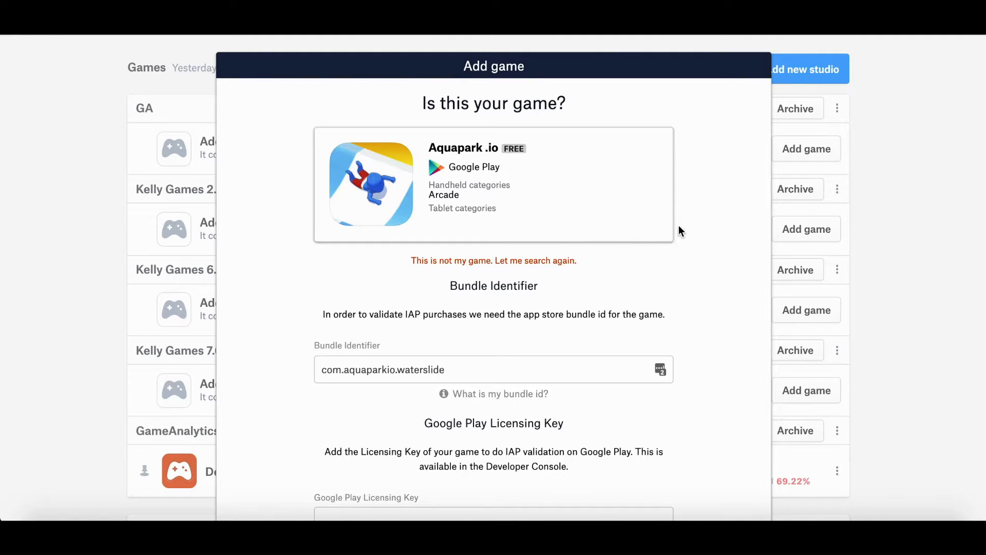
Scroll the results to pick Aquapark .io and view its bundle identifier.
scroll(down, 3)
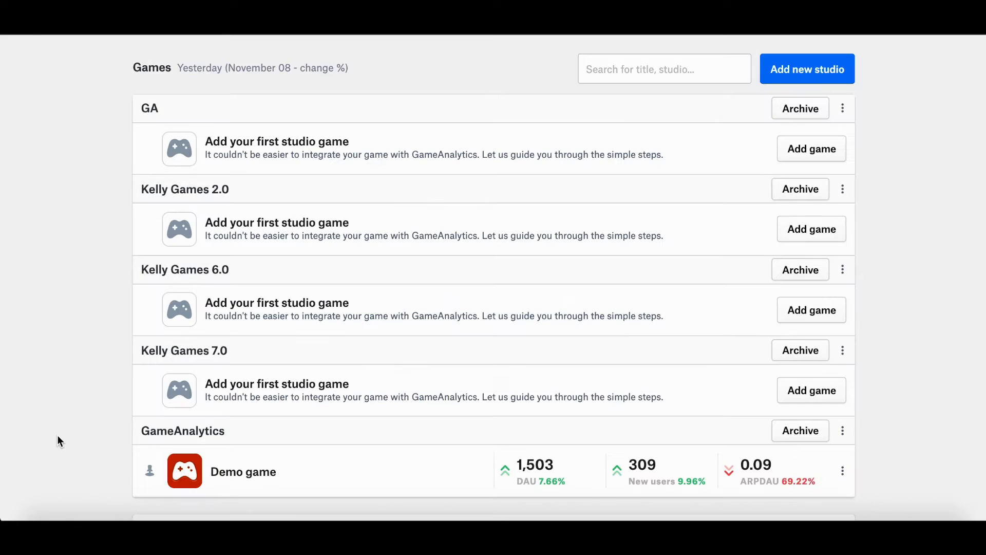
mouse_move(116, 452)
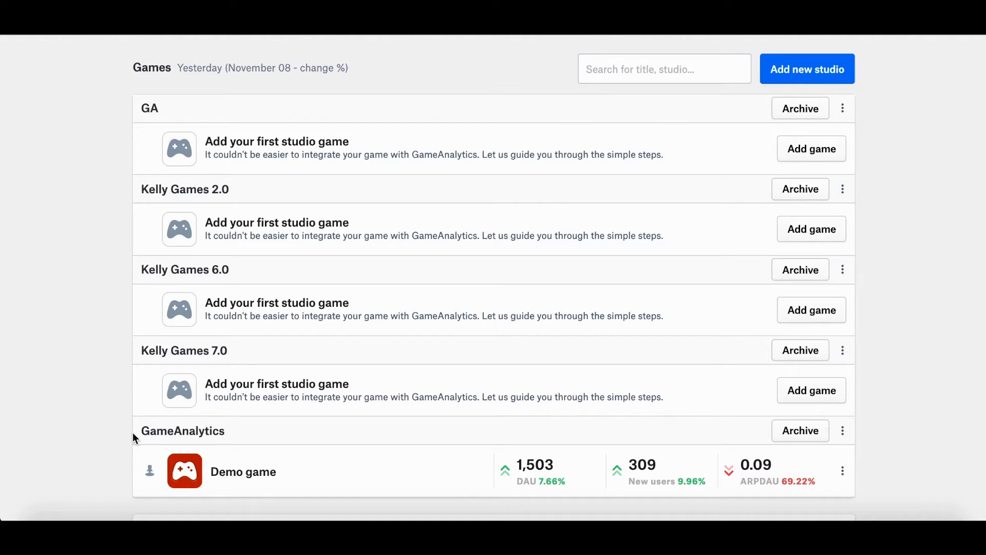
mouse_move(244, 475)
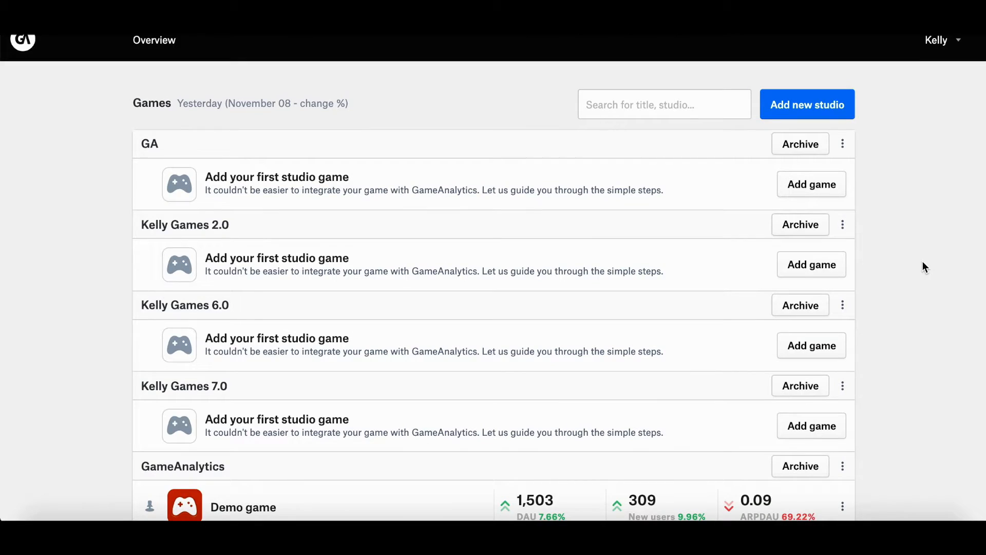
Scroll the overview after cancelling, with Kelly Games 7.0 still showing no games.
scroll(down, 3)
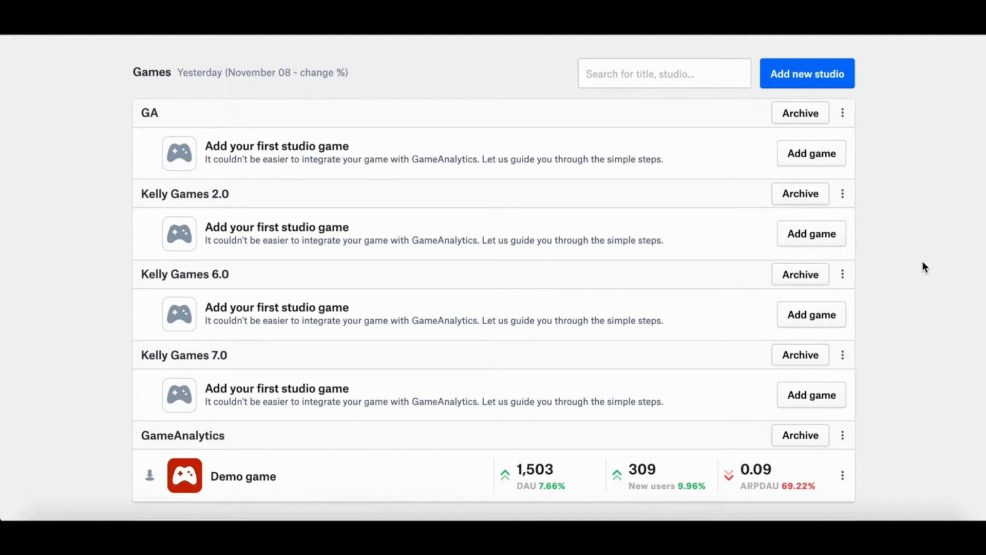
Archive the Kelly Games 2.0 studio for every user.
scroll(down, 3)
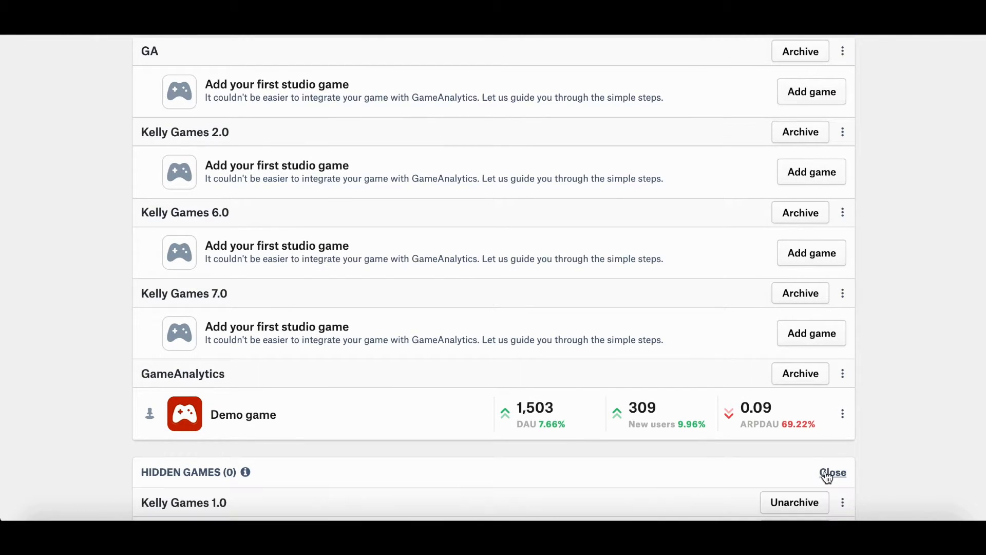
scroll(down, 3)
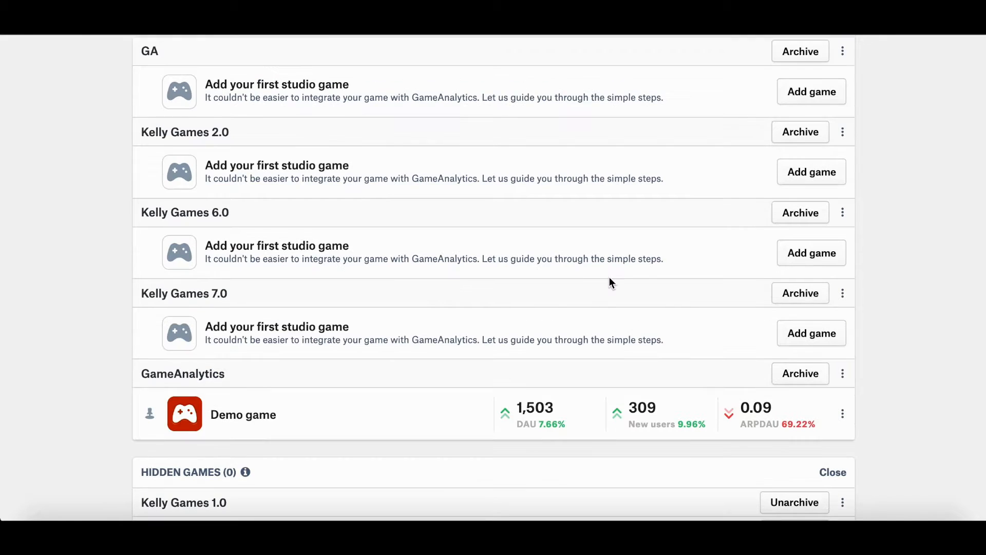
mouse_move(800, 132)
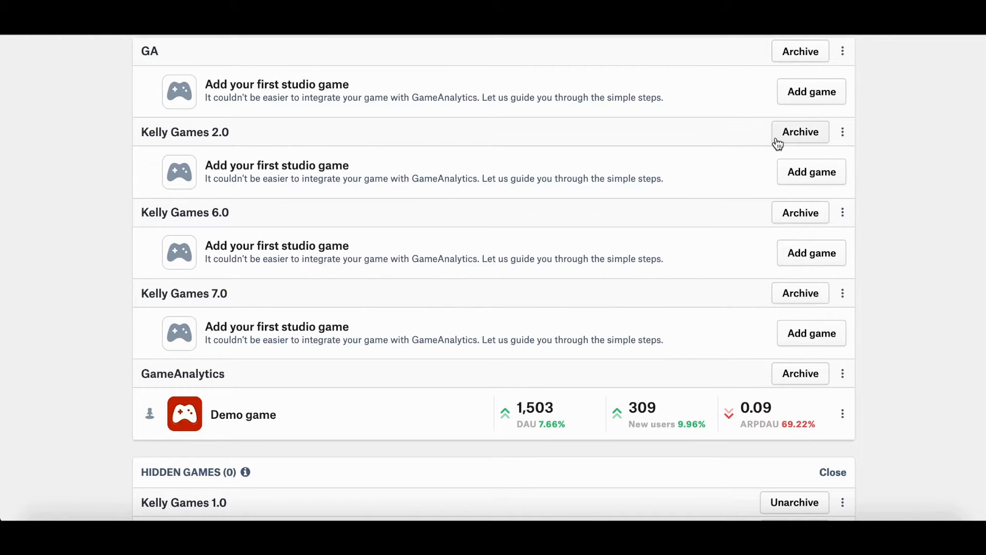
mouse_move(794, 130)
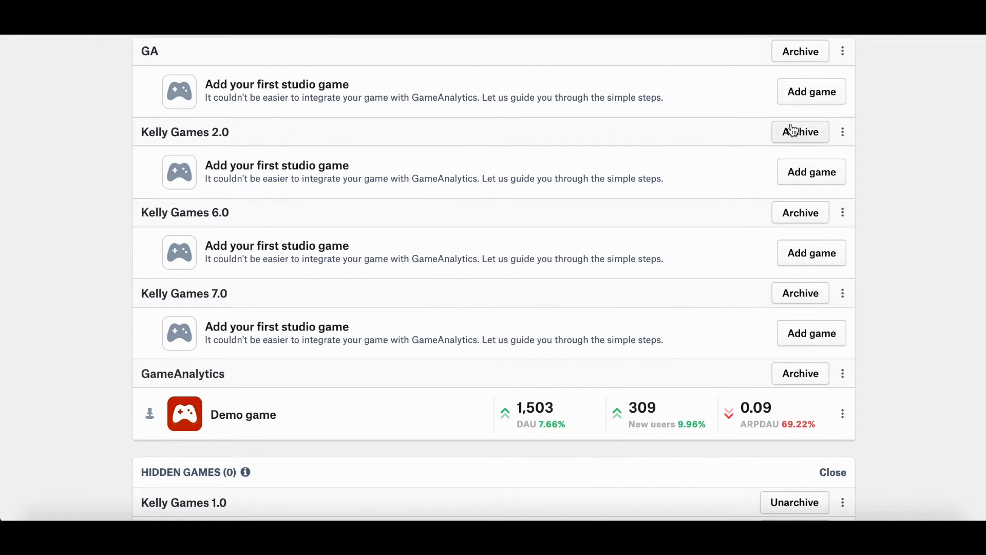
click(800, 131)
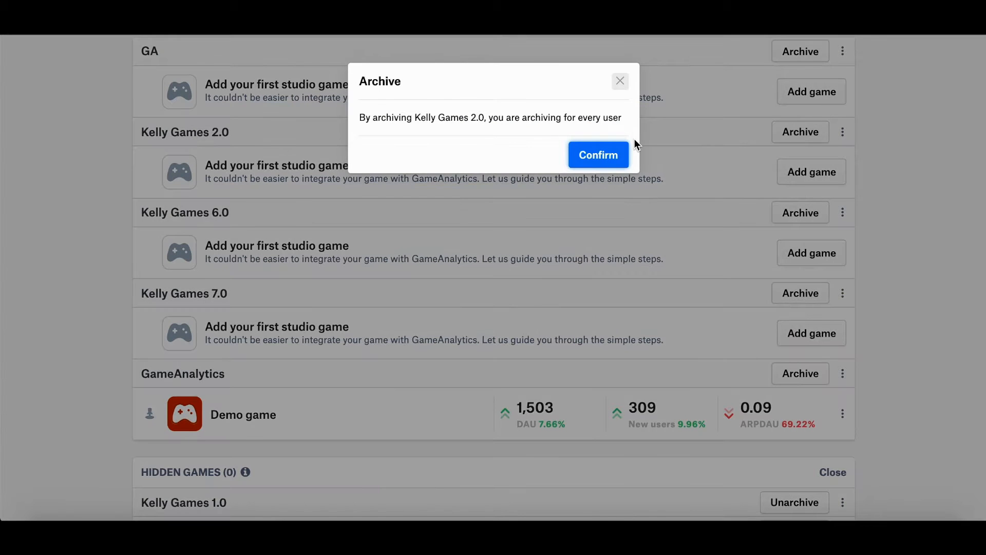
click(597, 155)
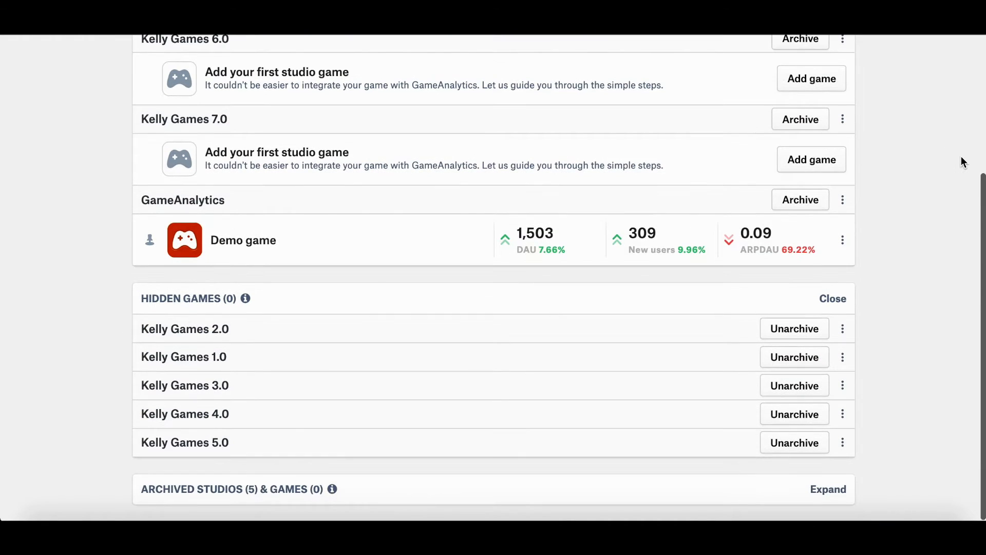
mouse_move(901, 296)
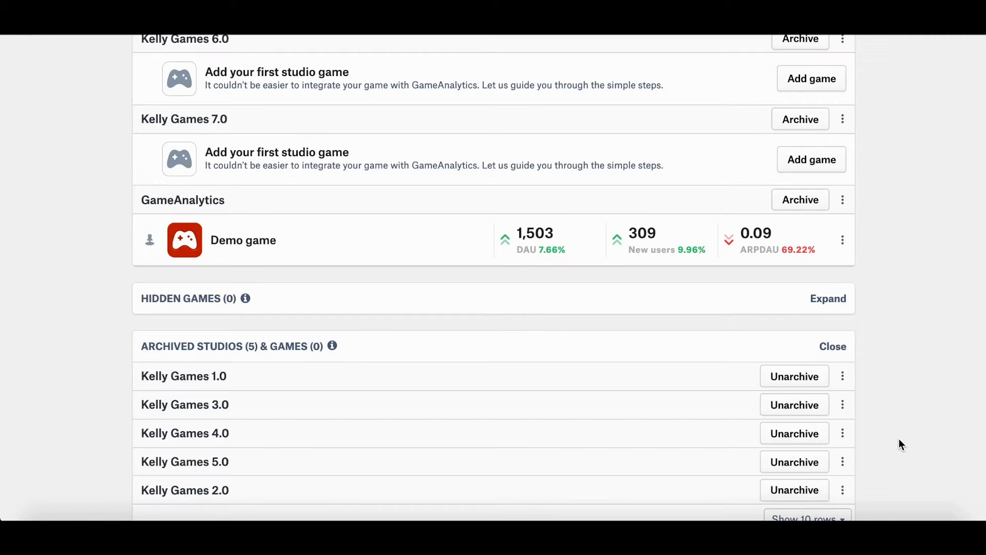
Unarchive Kelly Games 2.0 from the Archived Studios list.
scroll(down, 3)
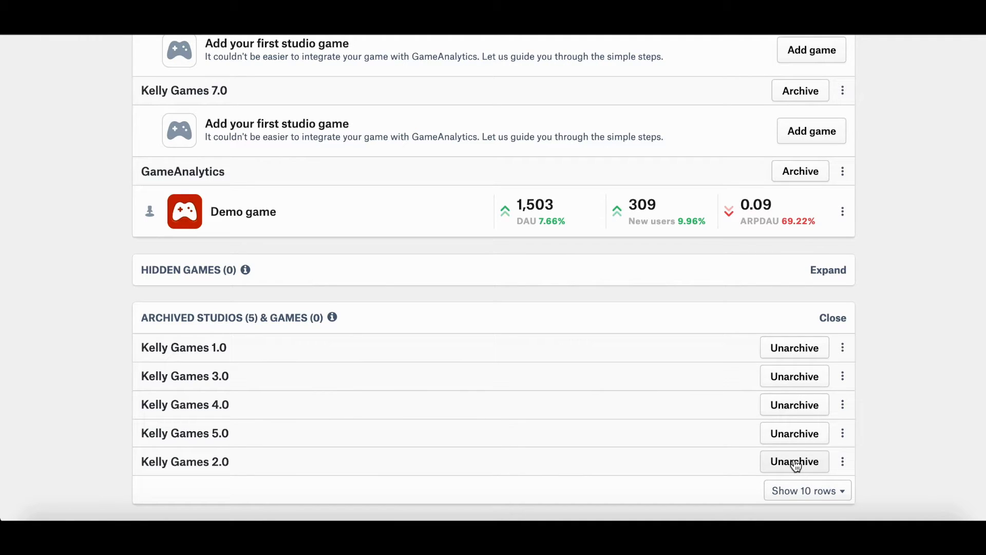
mouse_move(795, 466)
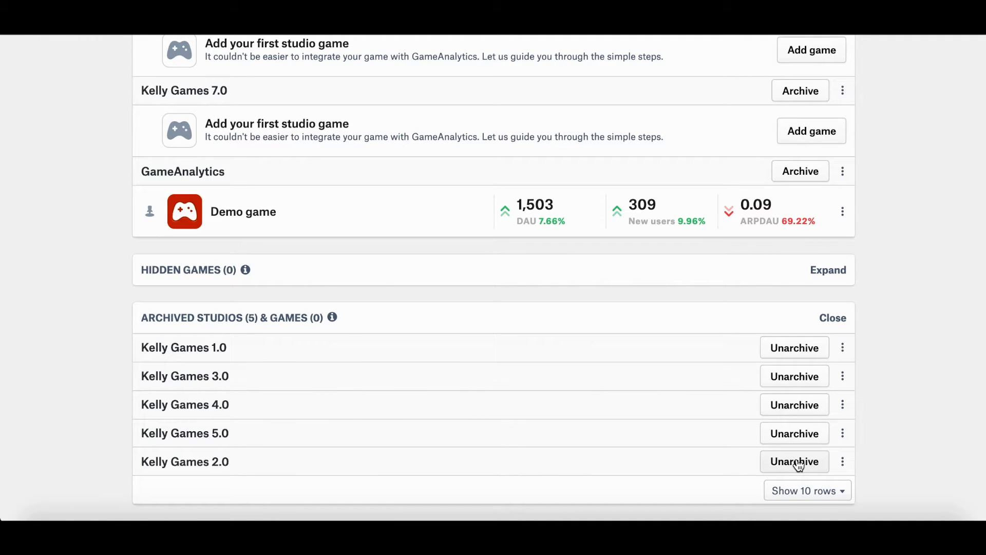
click(795, 461)
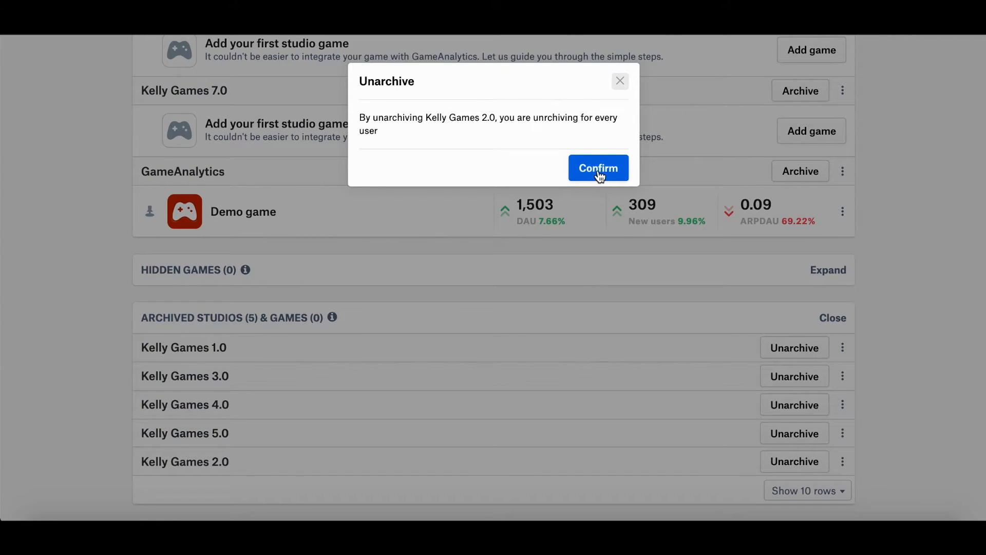
click(598, 168)
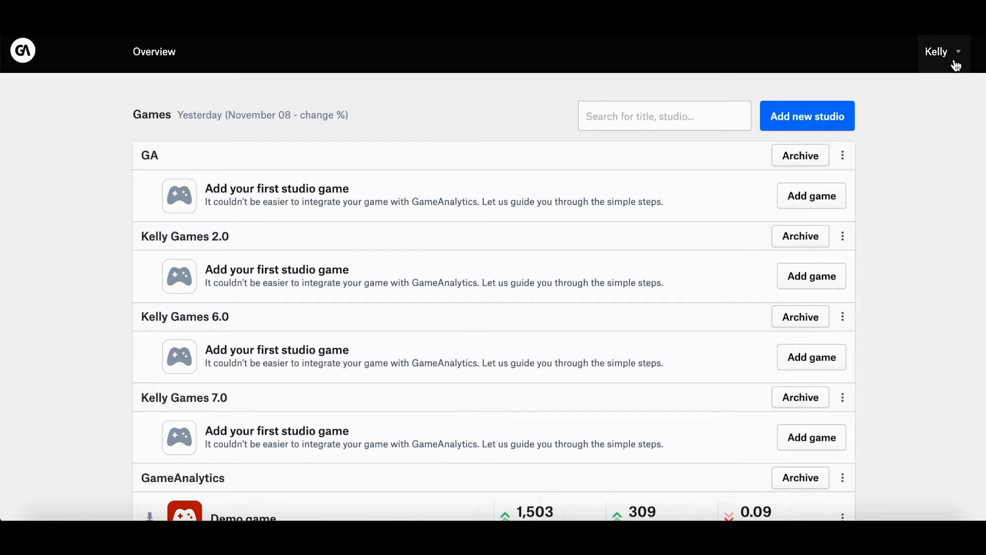
Open Personal Settings from the account menu and view the Locale settings.
click(937, 52)
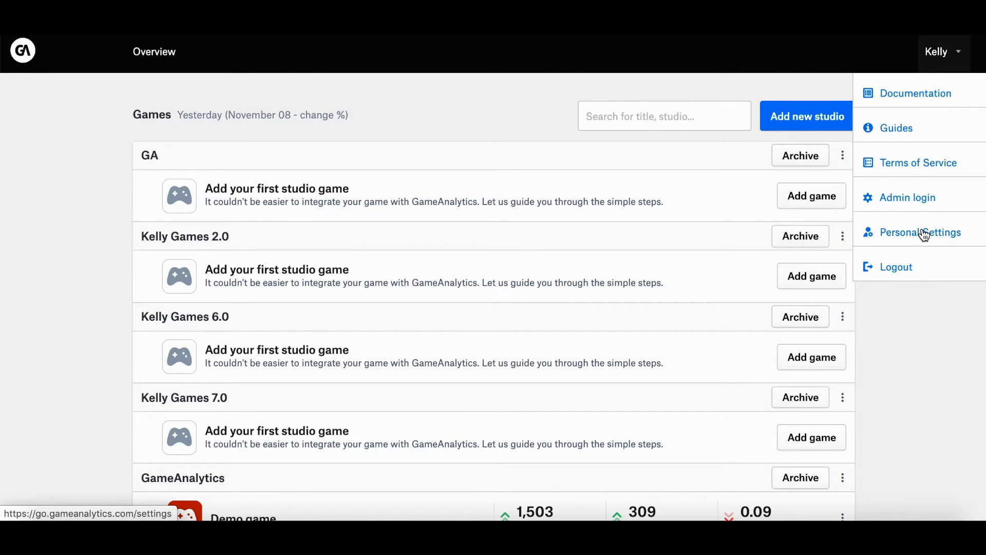
click(920, 232)
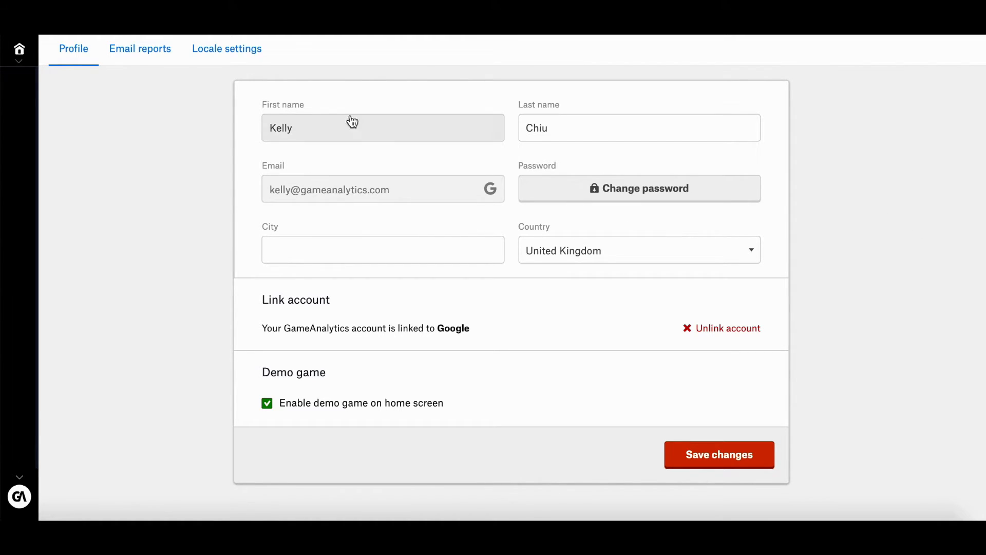
click(226, 49)
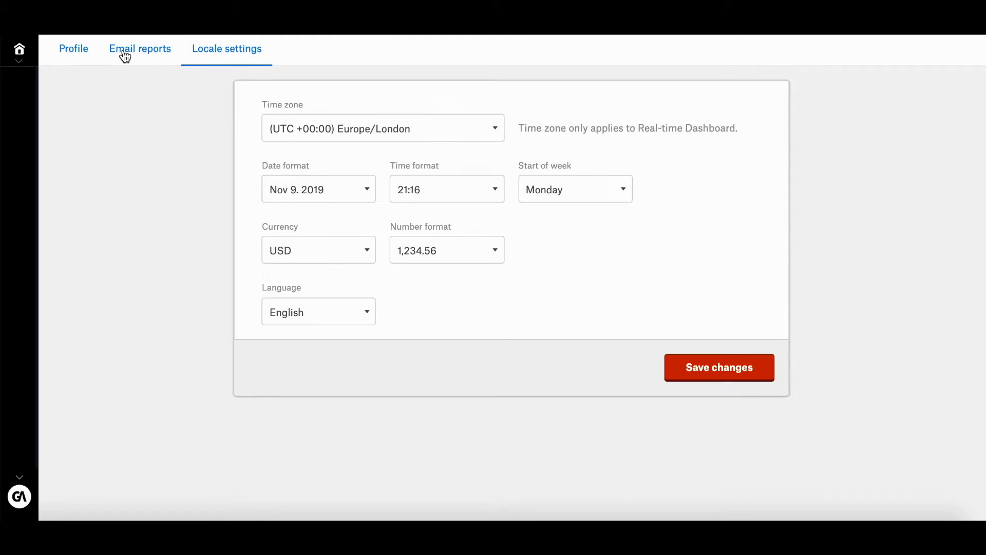
click(140, 50)
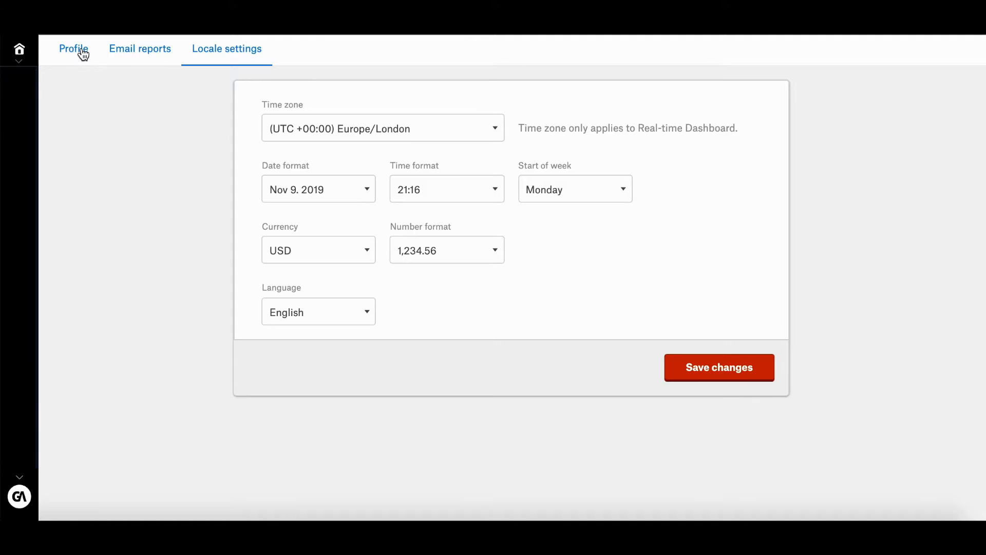
Save the Profile details, then view the Email reports subscriptions, which are empty.
click(73, 48)
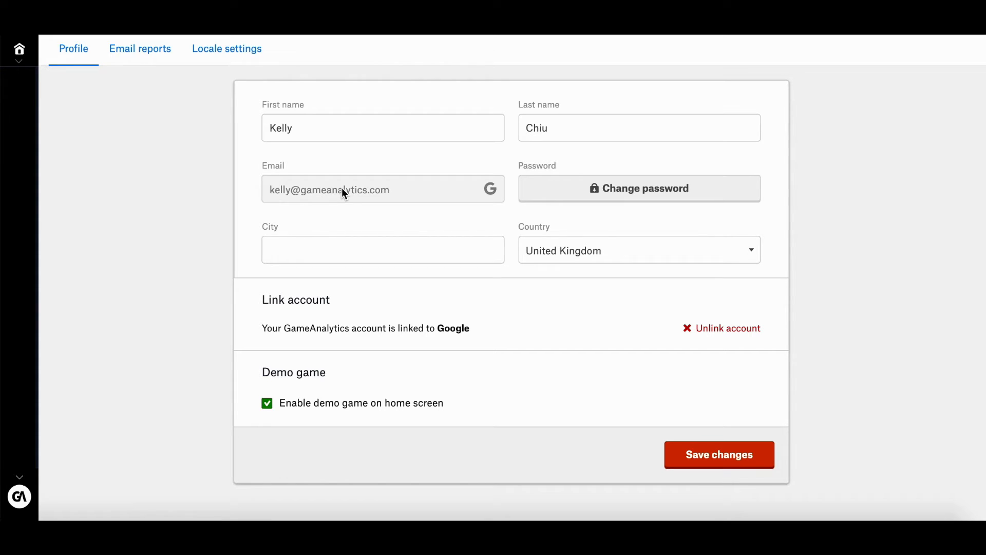
mouse_move(327, 235)
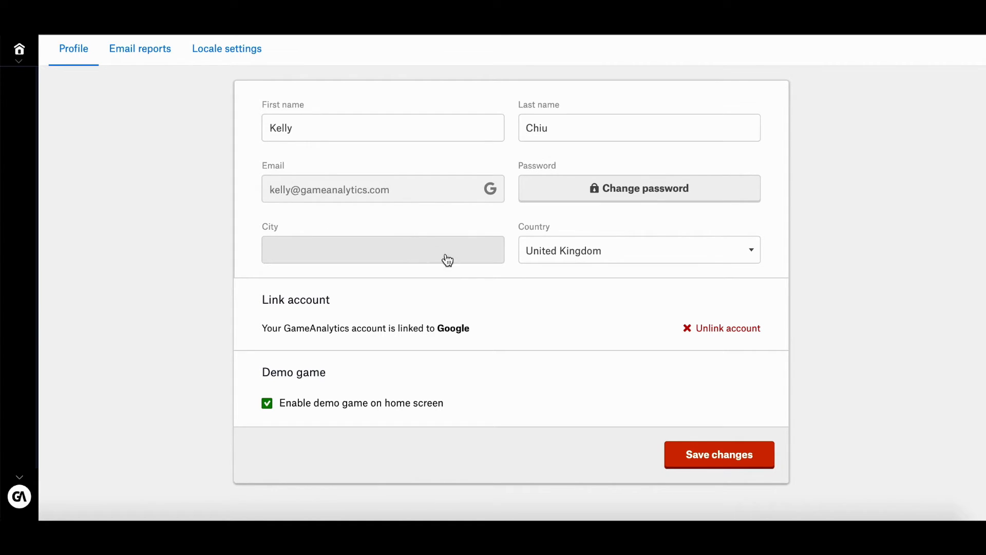
mouse_move(363, 415)
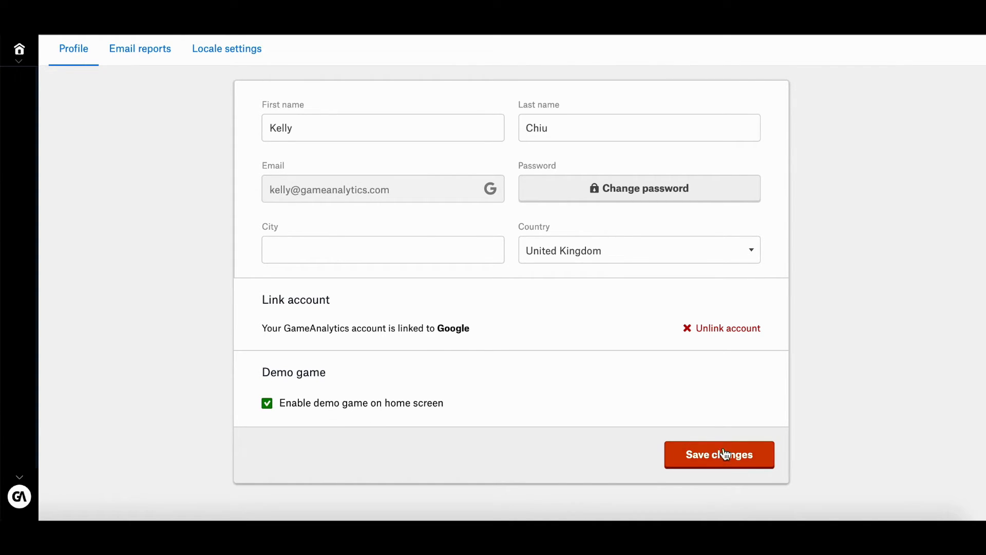
click(718, 454)
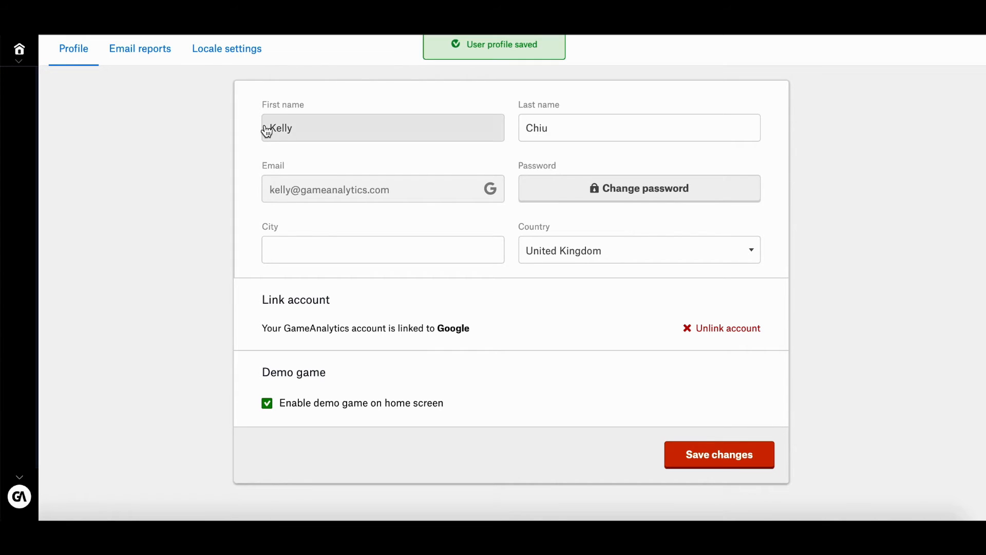
click(140, 49)
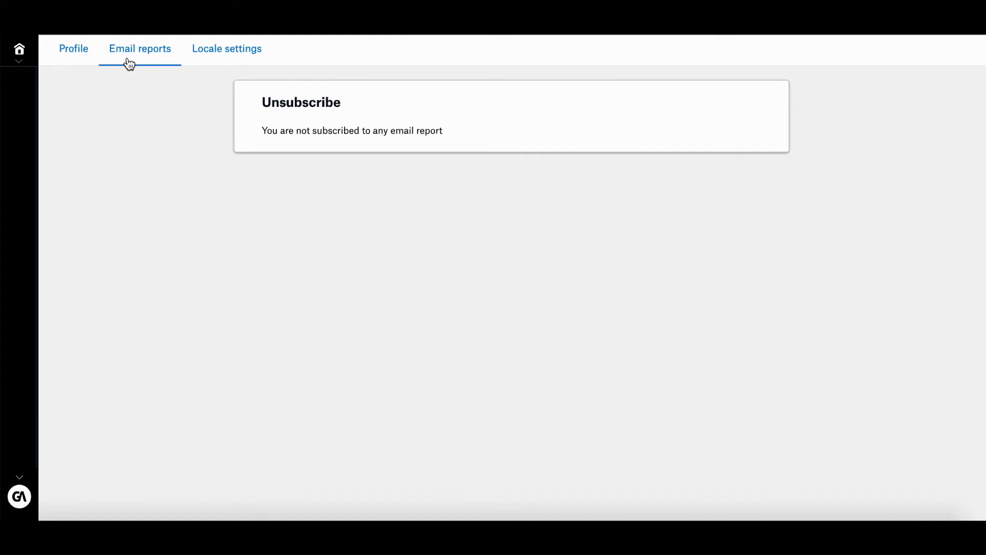
mouse_move(138, 78)
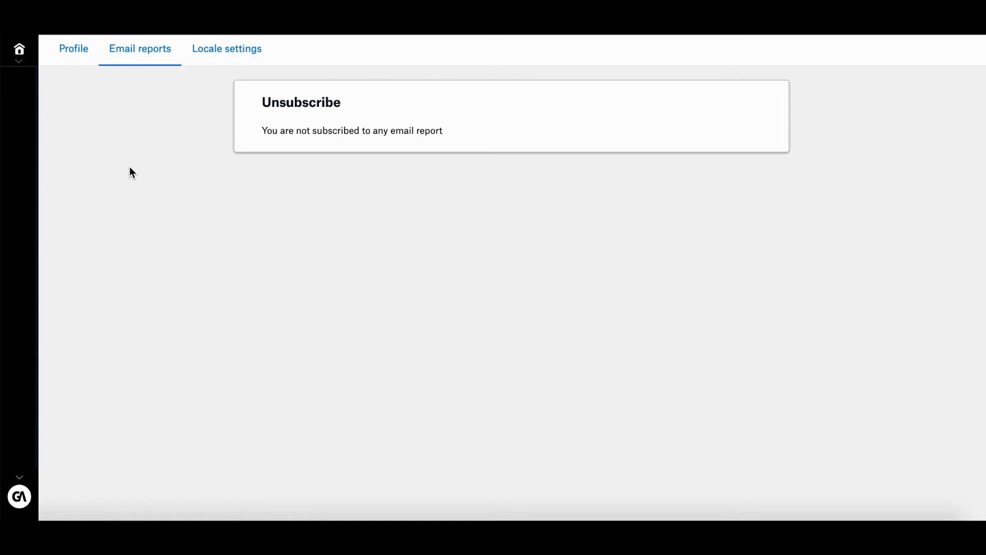
mouse_move(221, 67)
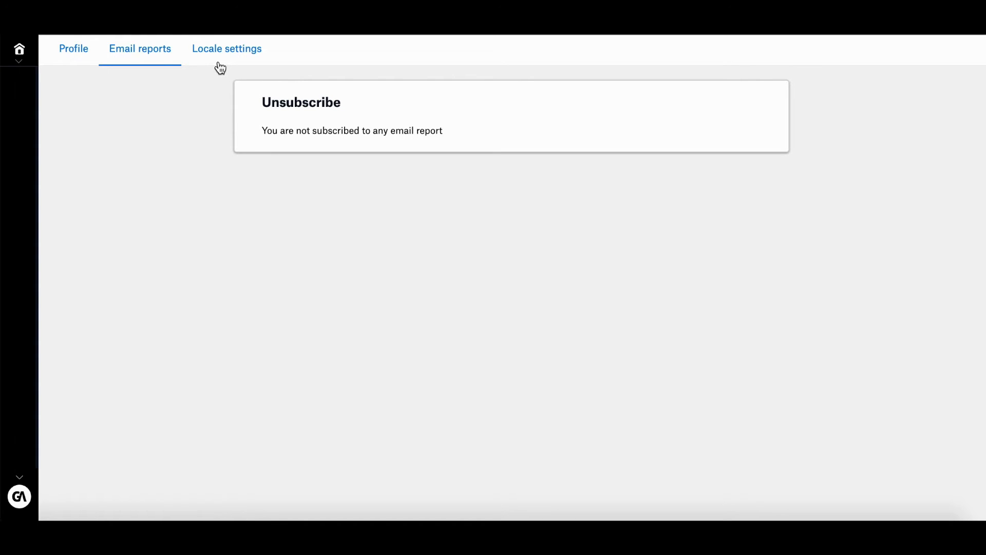
mouse_move(253, 56)
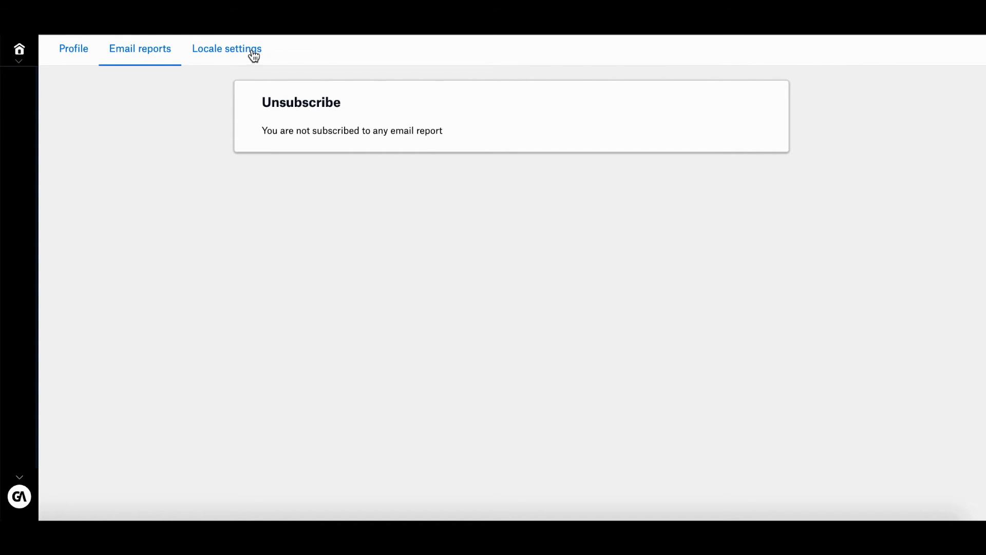
Show the Locale settings with Europe/London time zone, USD currency and English.
click(226, 49)
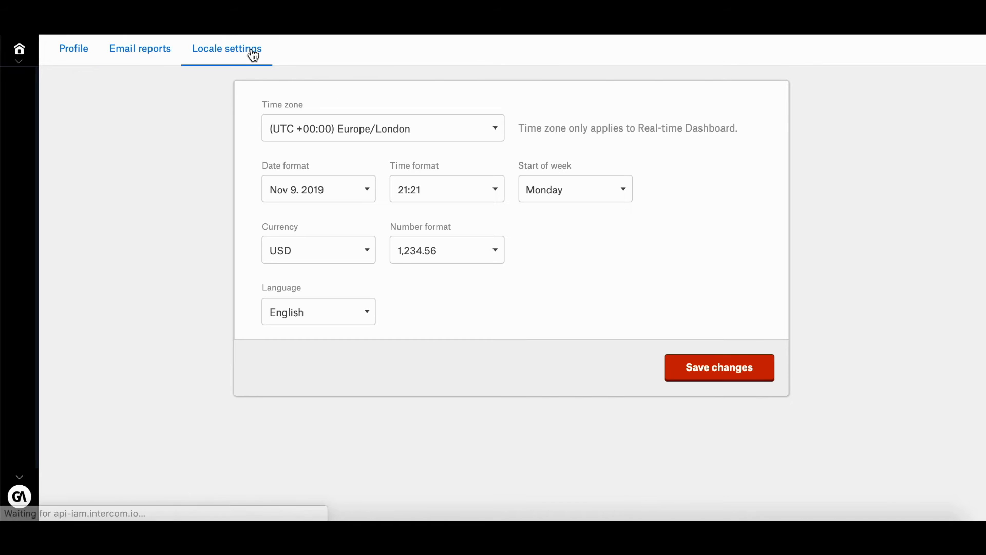
mouse_move(294, 101)
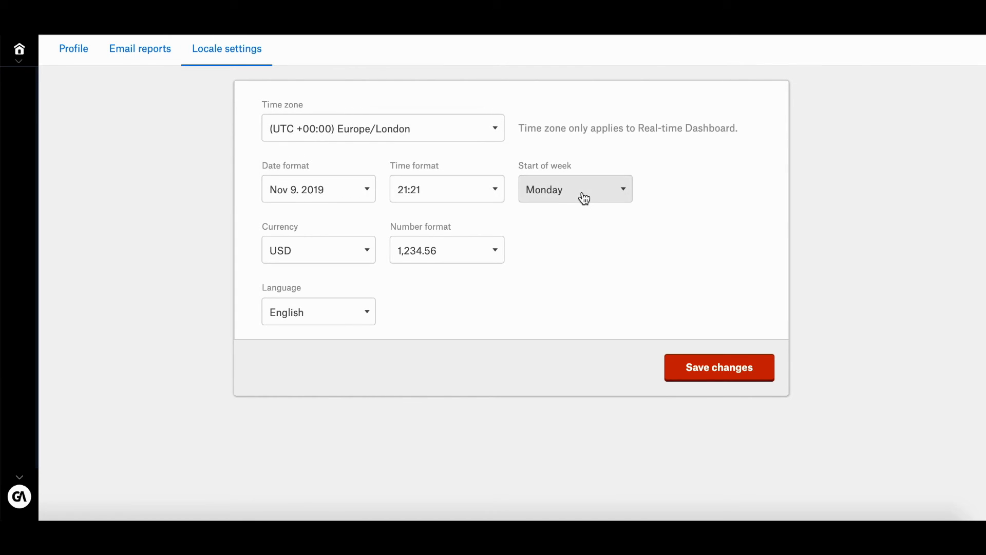
mouse_move(383, 241)
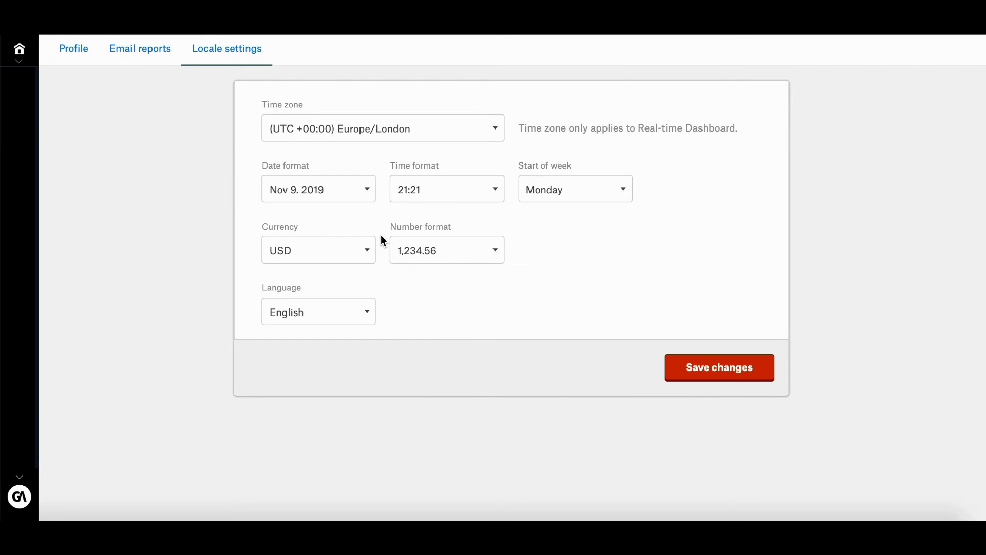
mouse_move(340, 344)
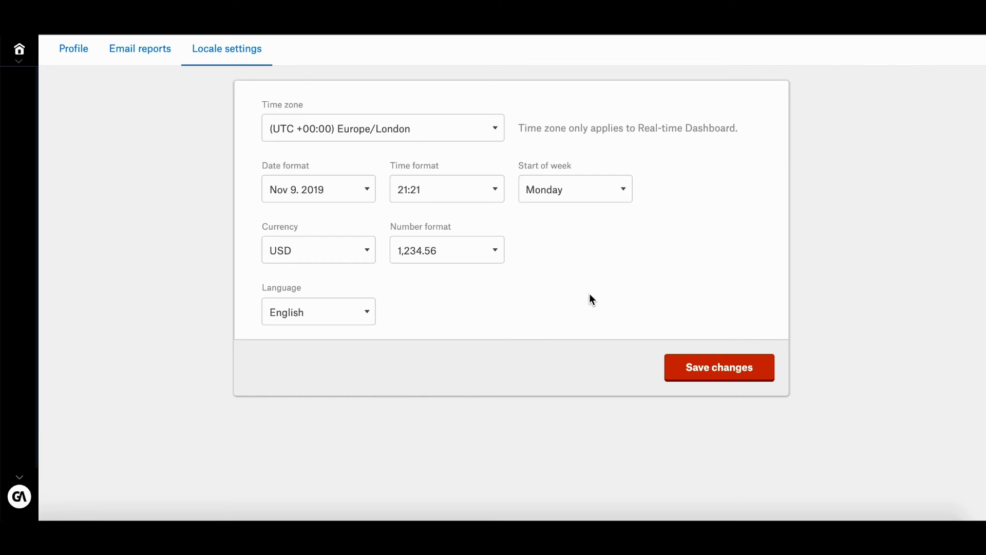
click(73, 49)
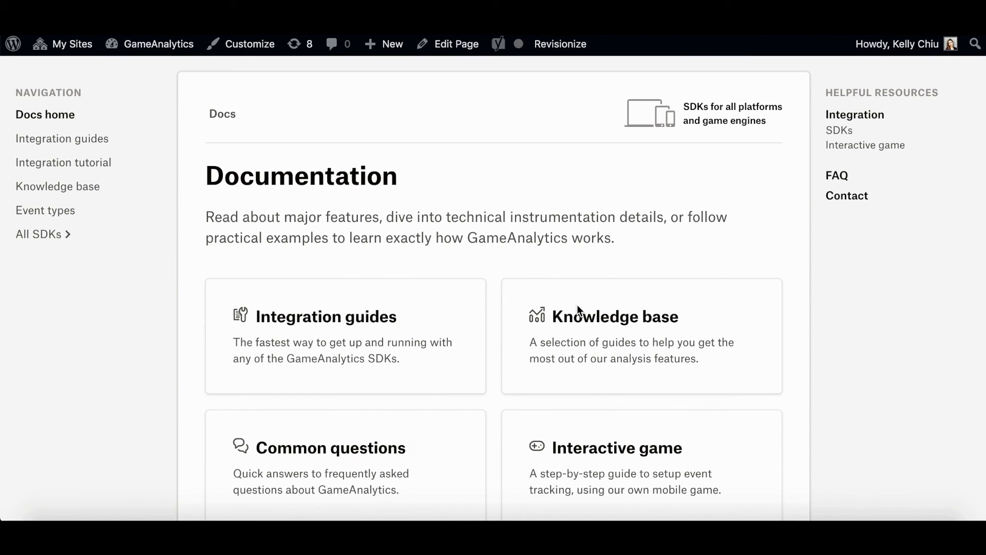
Scroll down the Docs home page to show integration guides, knowledge base, common questions and interactive game cards.
scroll(down, 3)
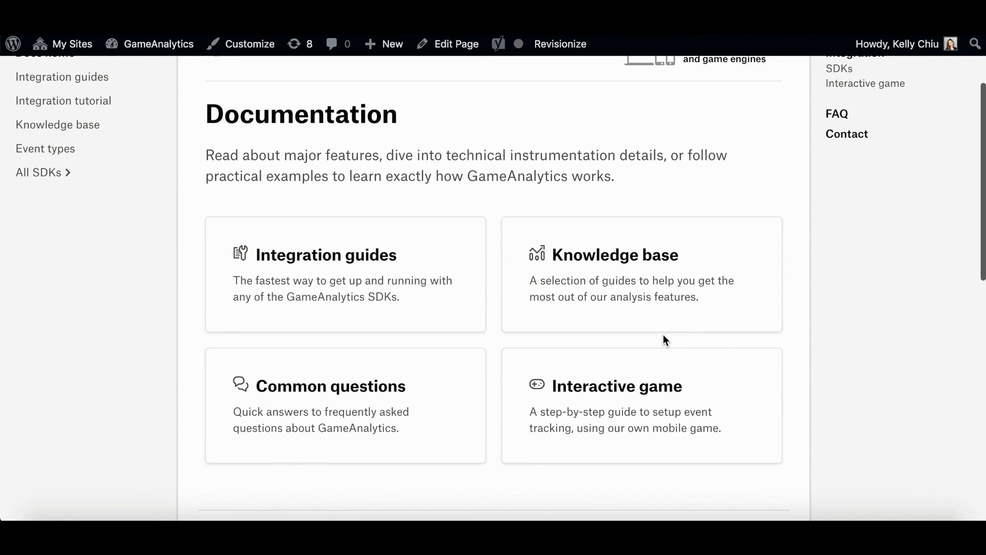
mouse_move(358, 386)
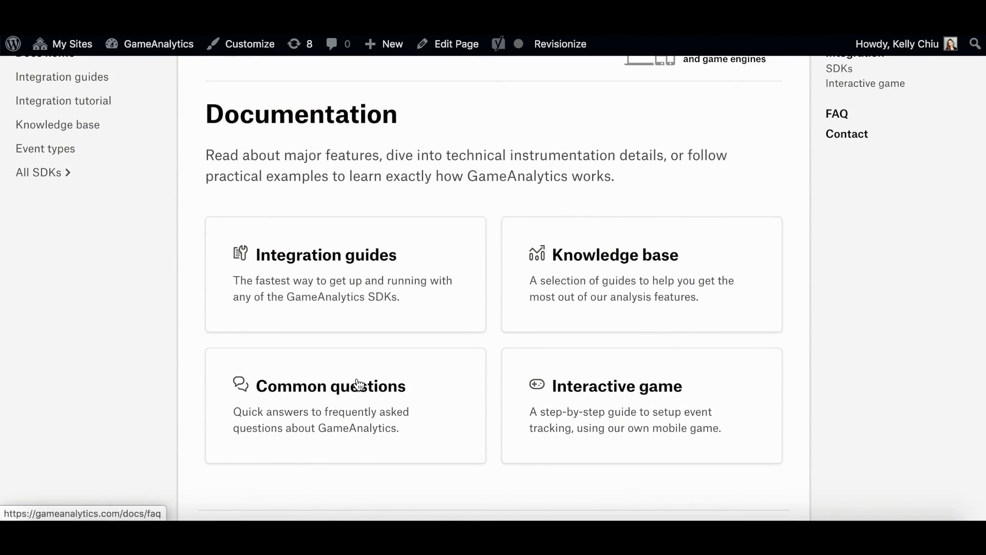
mouse_move(556, 404)
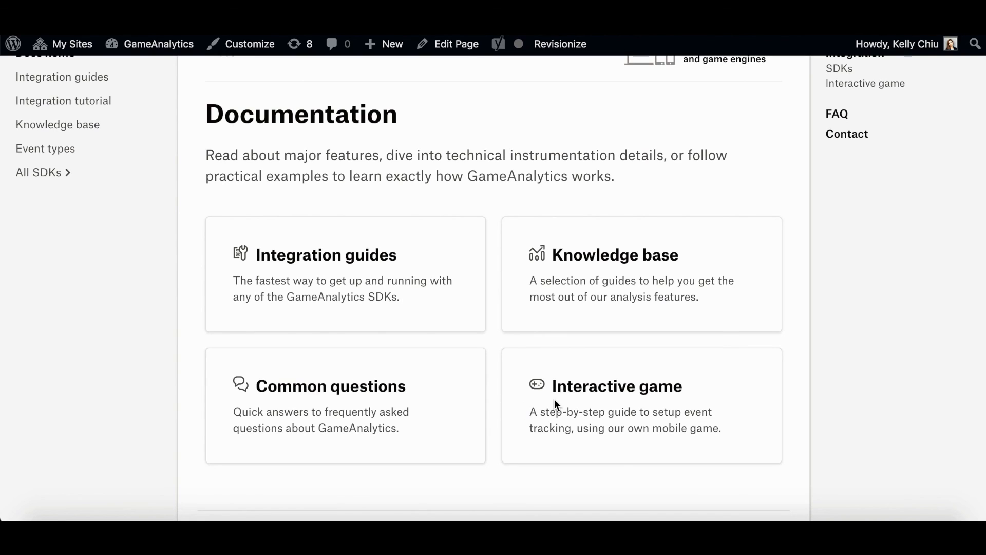
mouse_move(579, 404)
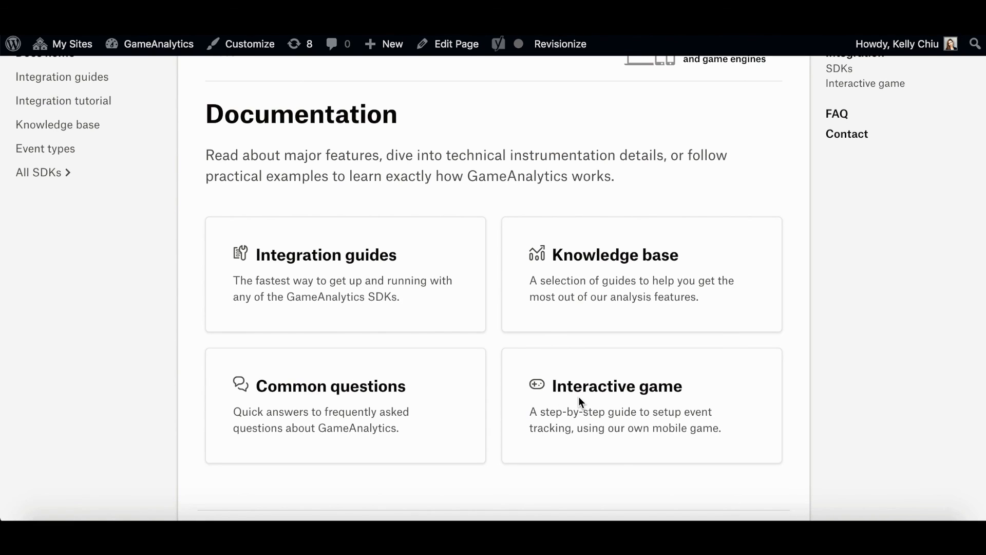